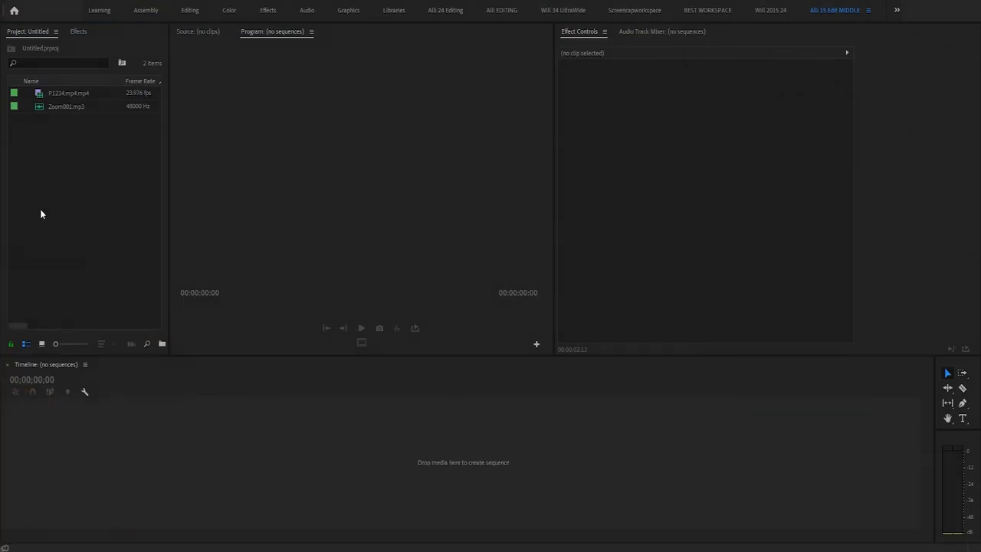
mouse_move(54, 193)
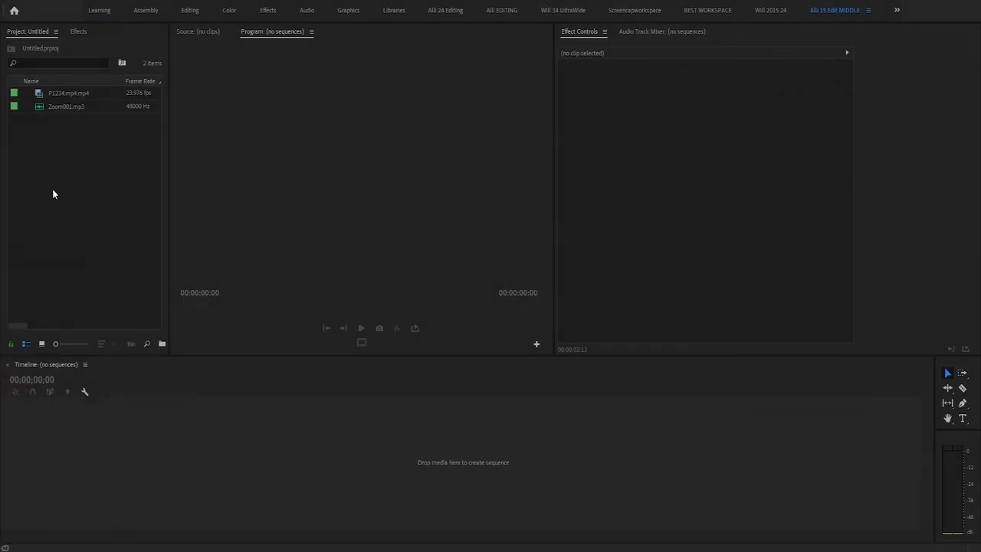
mouse_move(34, 92)
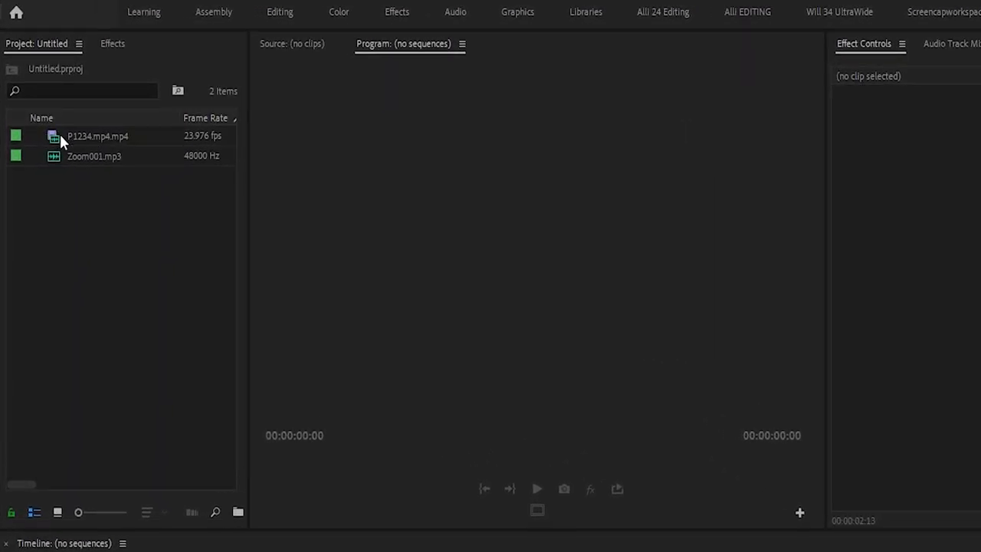
mouse_move(116, 146)
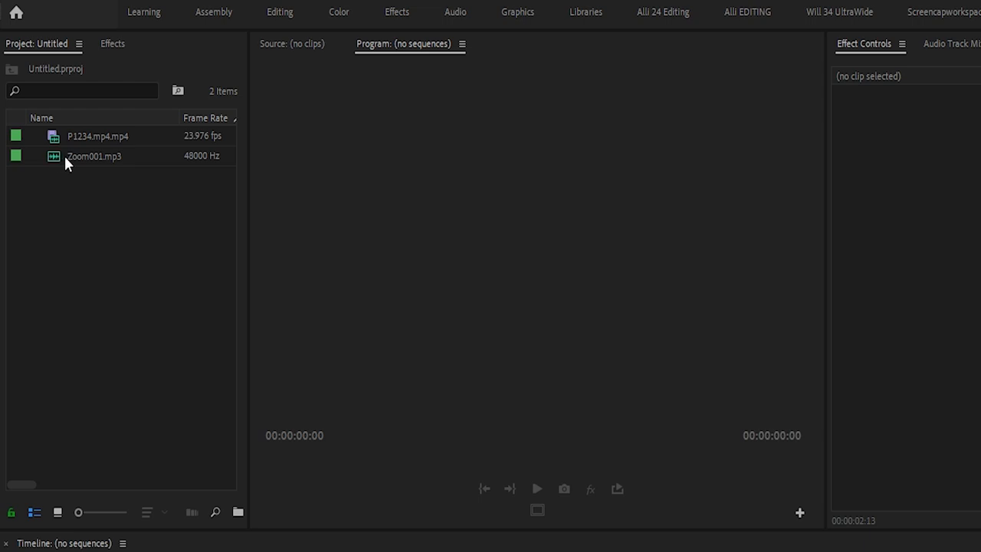
mouse_move(73, 166)
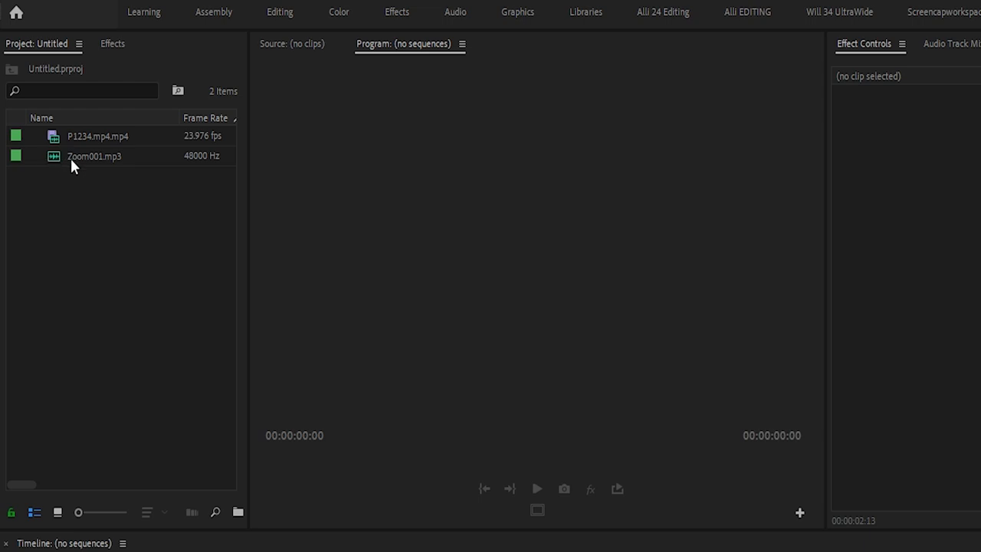
mouse_move(74, 167)
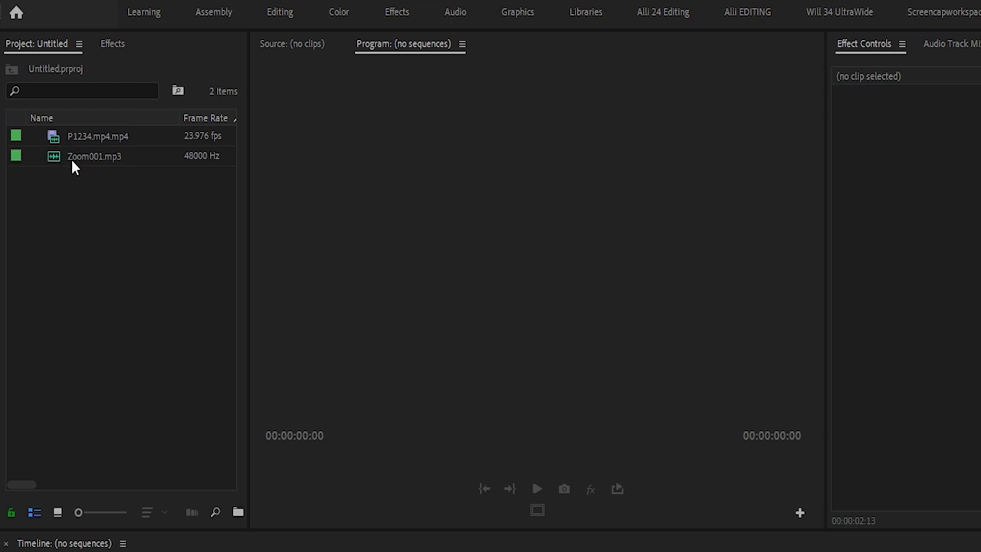
mouse_move(74, 171)
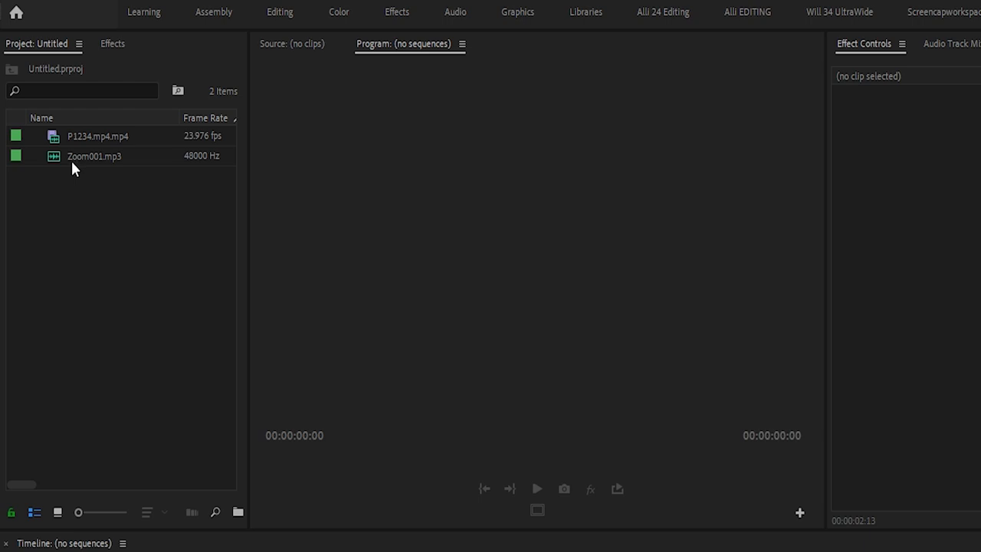
mouse_move(74, 163)
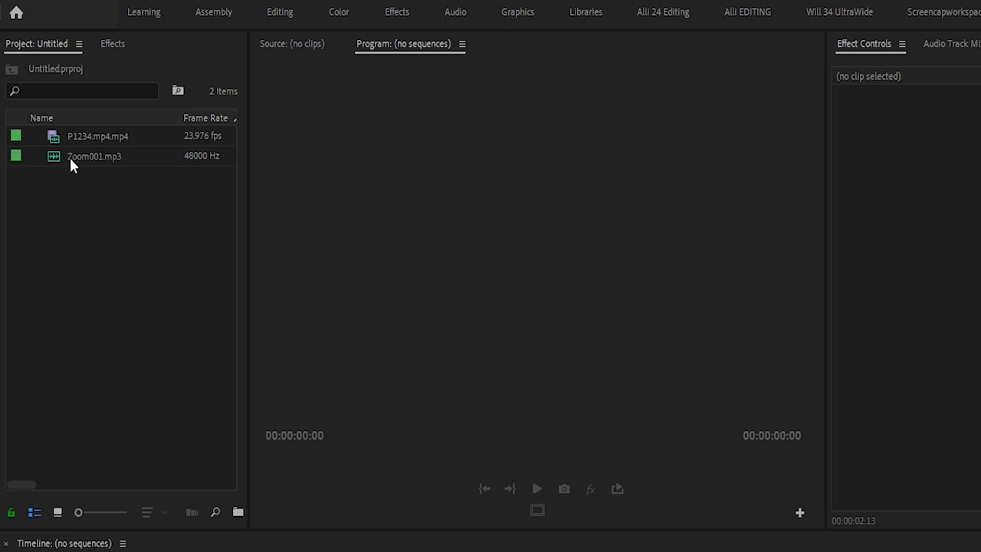
mouse_move(80, 182)
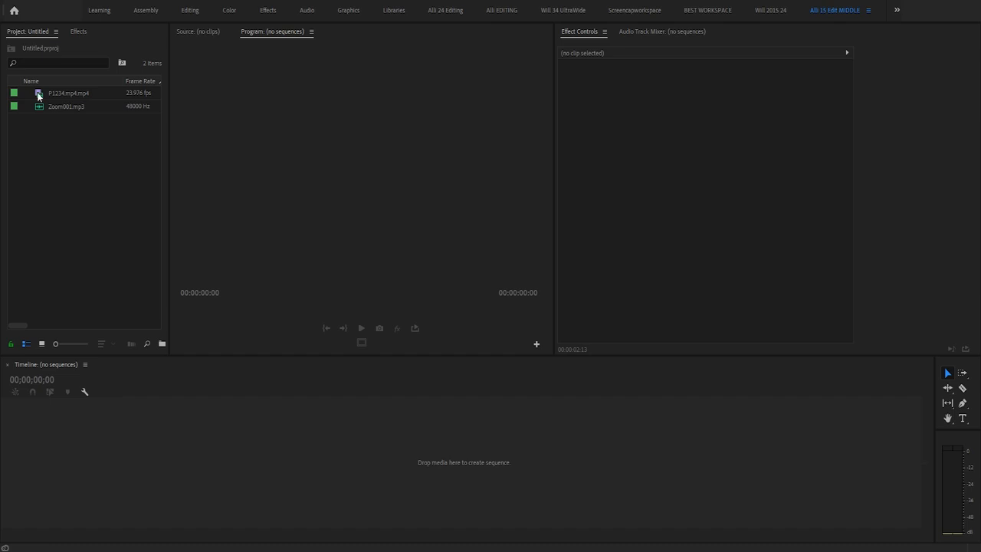
- Drag the P1234.mp4 camera clip and Zoom001.mp3 onto the empty timeline to create a new sequence
click(67, 93)
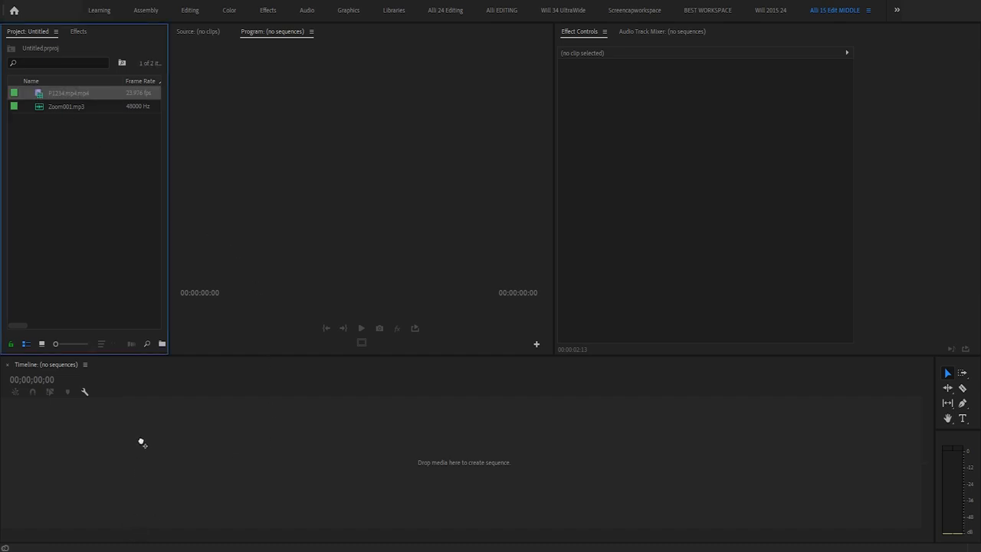
drag(69, 93, 166, 454)
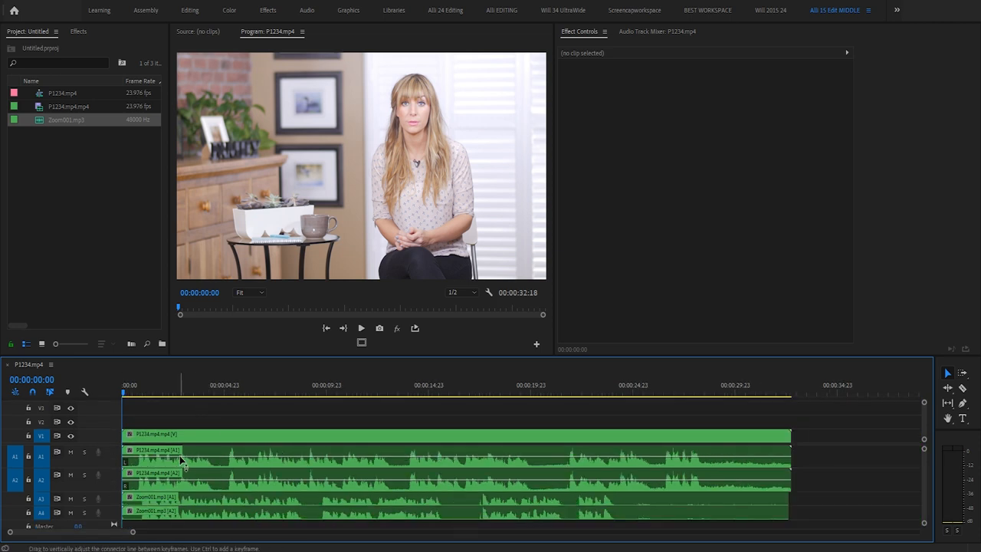
mouse_move(239, 503)
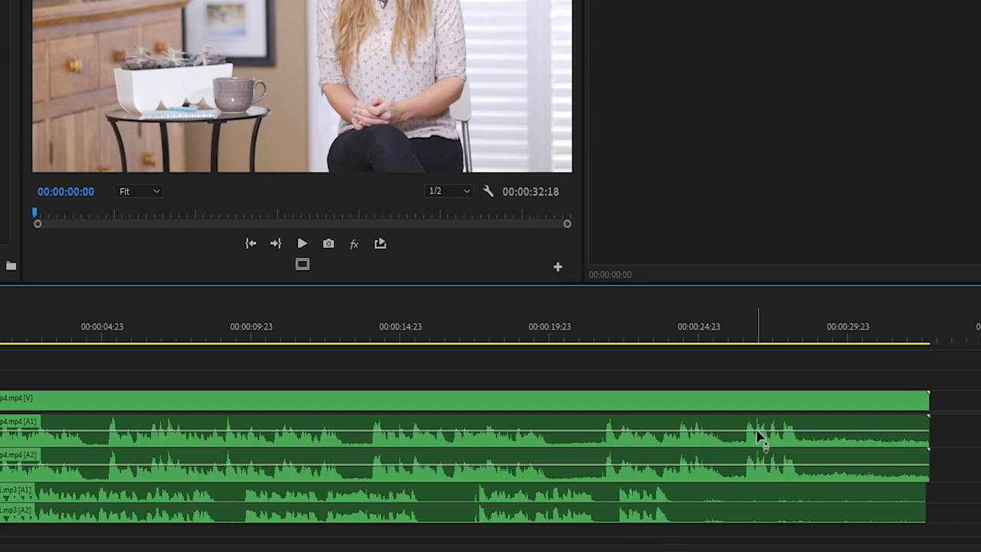
mouse_move(750, 420)
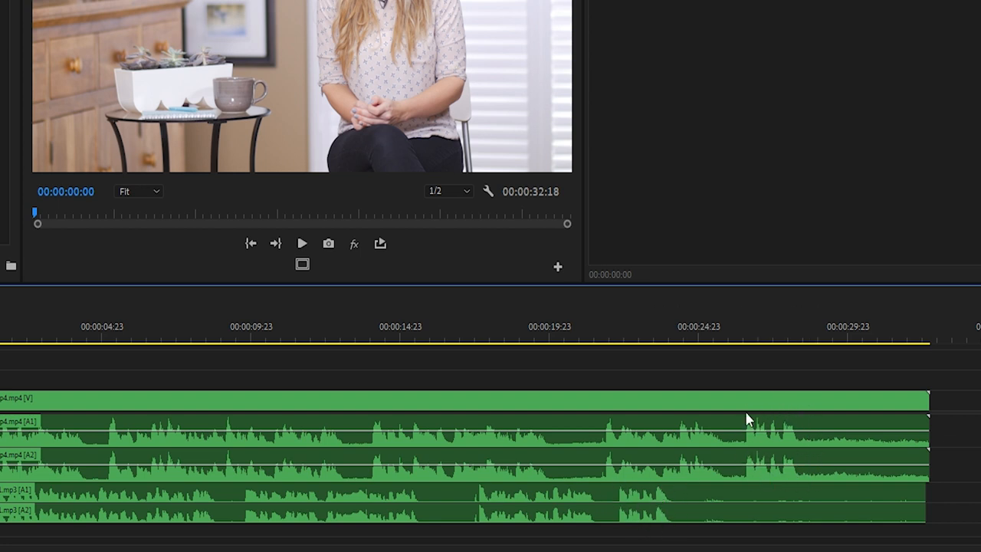
mouse_move(782, 481)
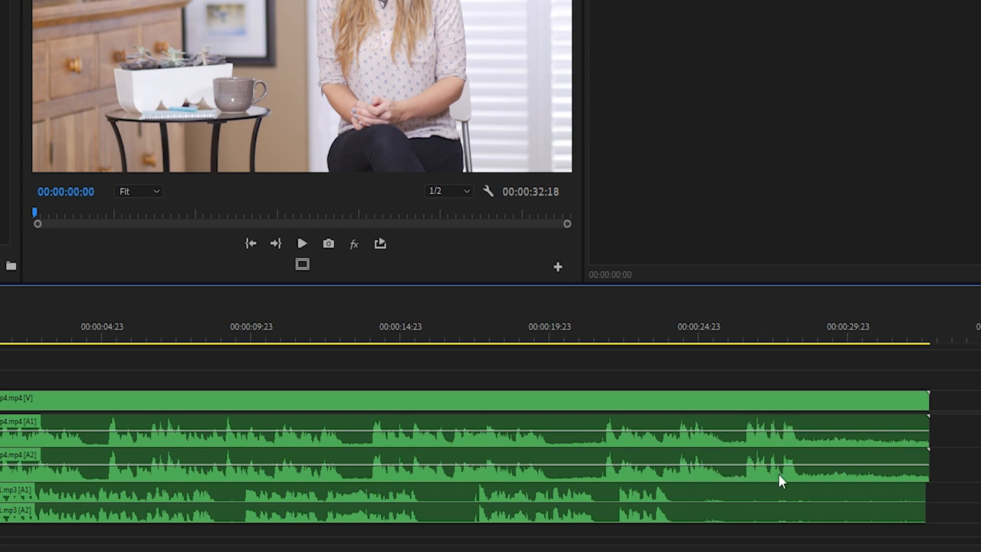
click(640, 327)
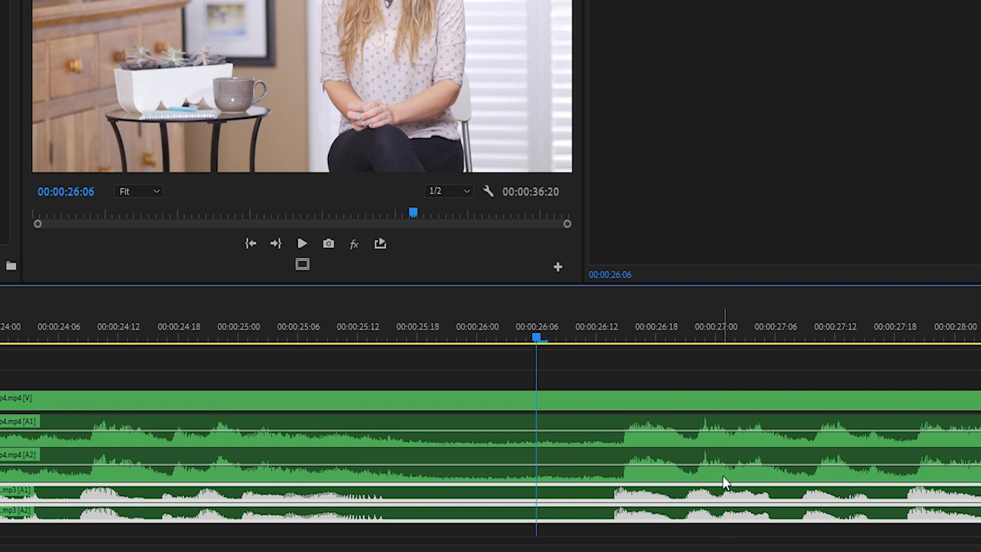
mouse_move(726, 481)
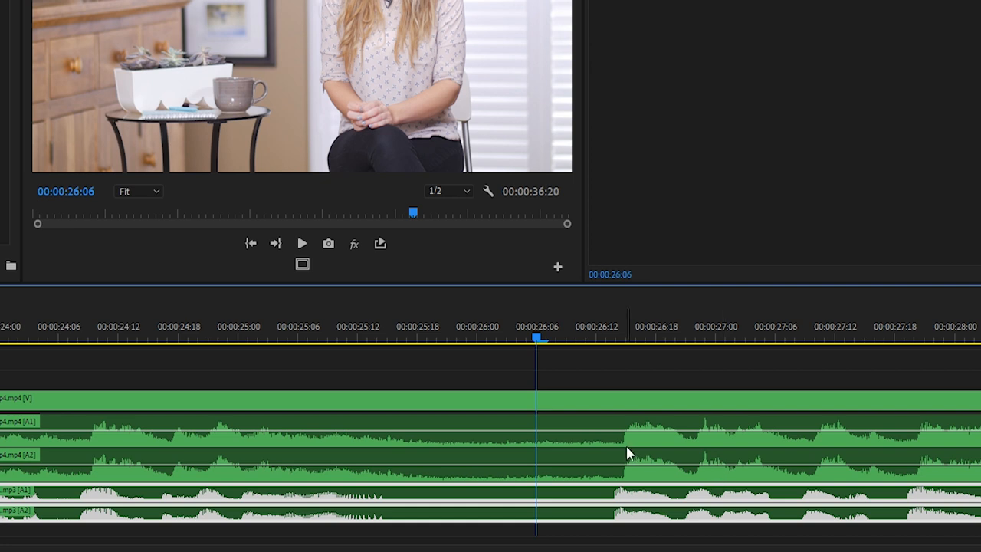
mouse_move(627, 452)
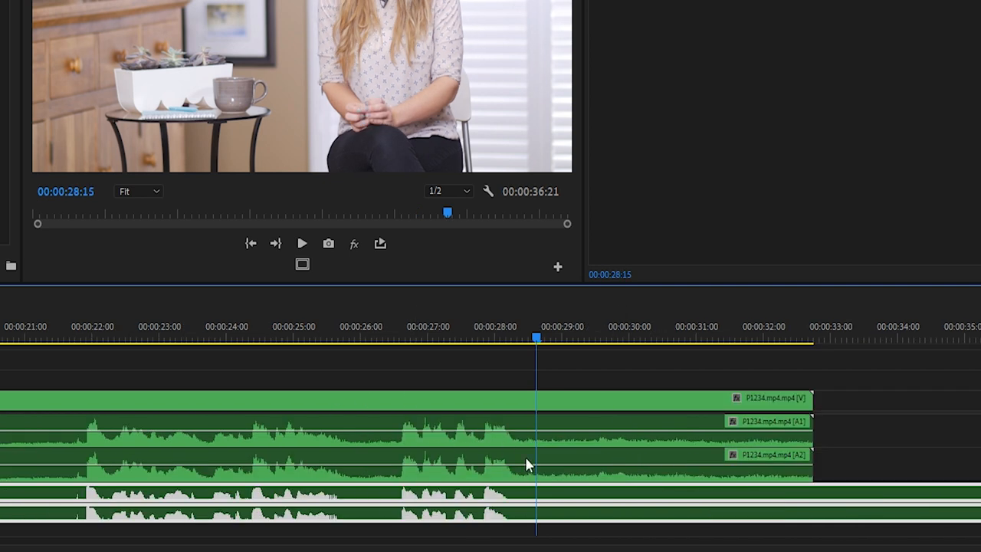
mouse_move(463, 467)
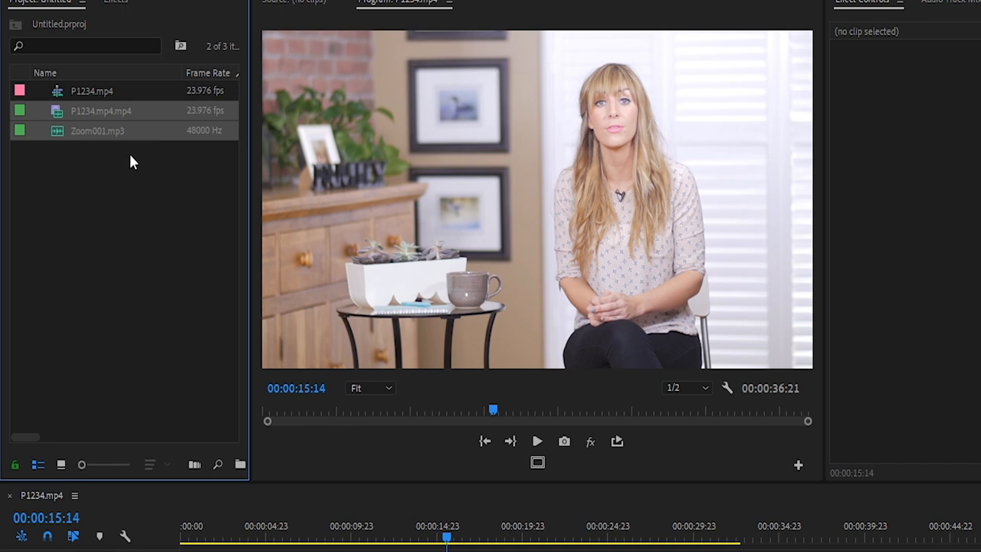
- Merge the camera clip with Zoom001.mp3, syncing by audio and taking timecode from Zoom001.mp3
right_click(100, 111)
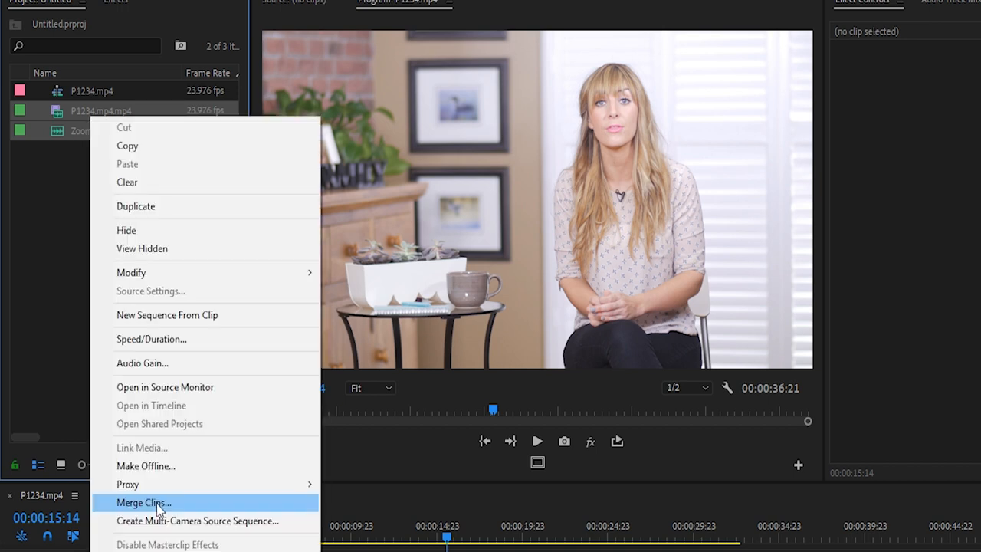
click(144, 503)
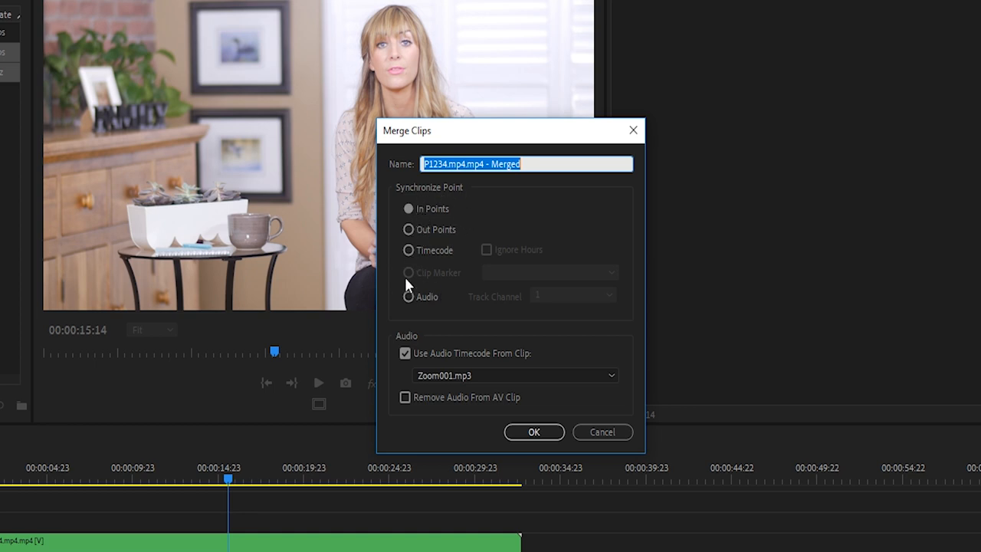
click(408, 297)
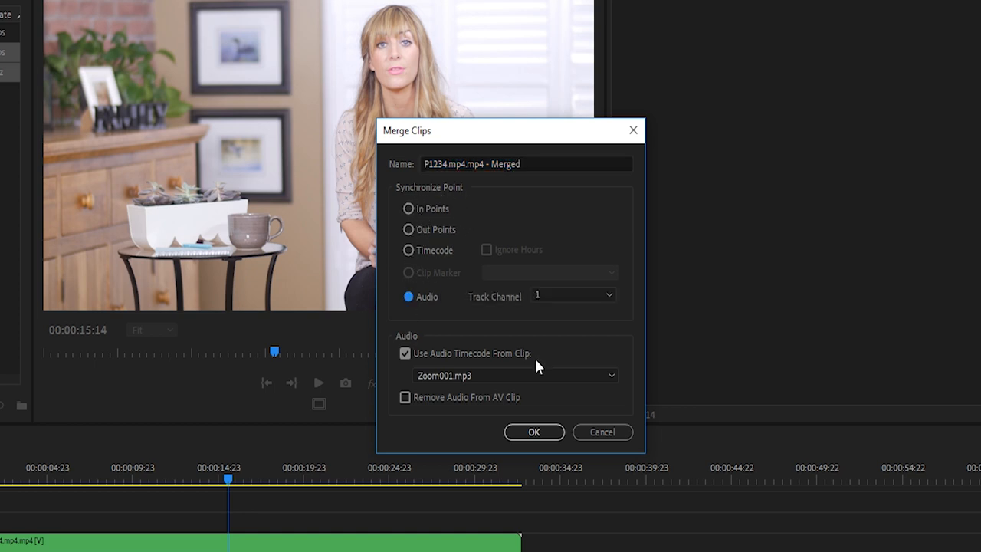
mouse_move(503, 368)
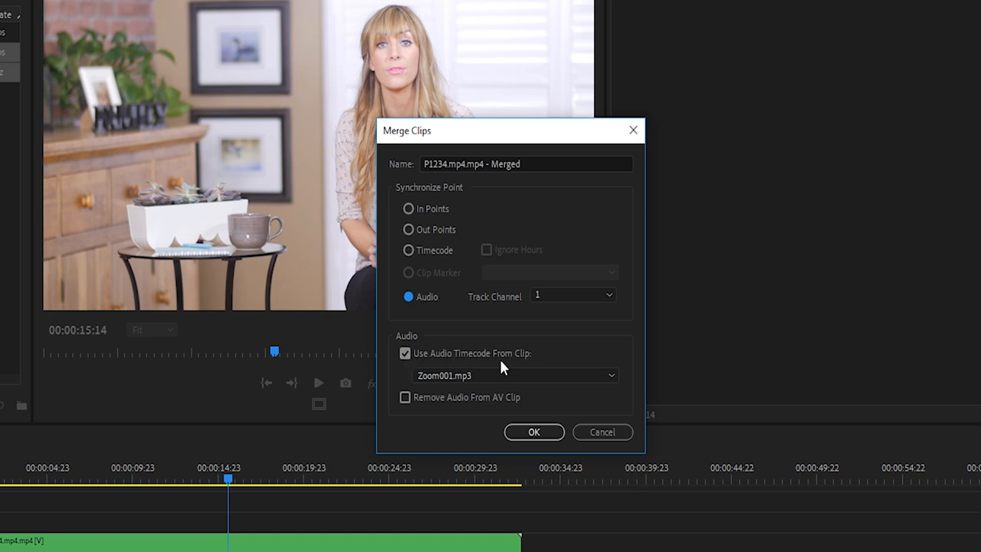
click(513, 374)
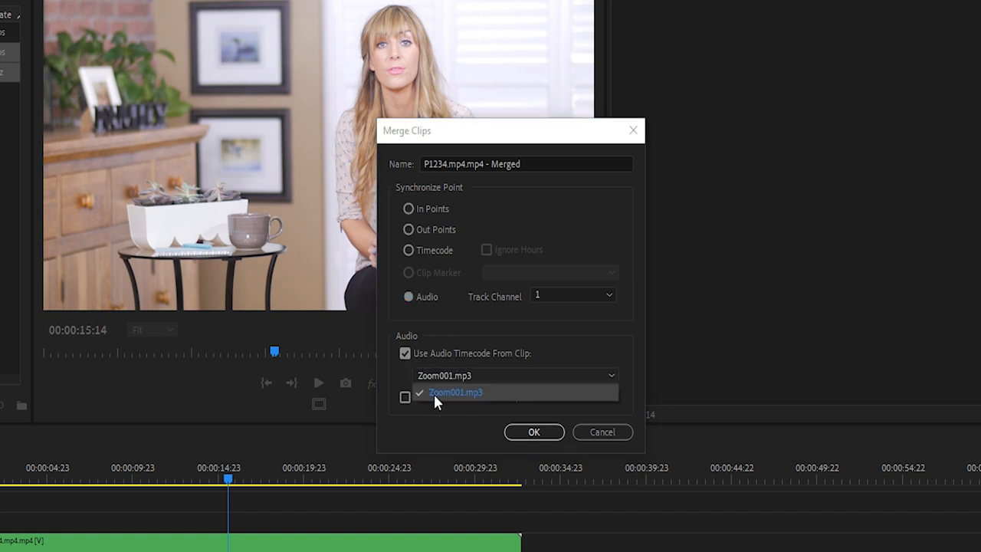
click(455, 392)
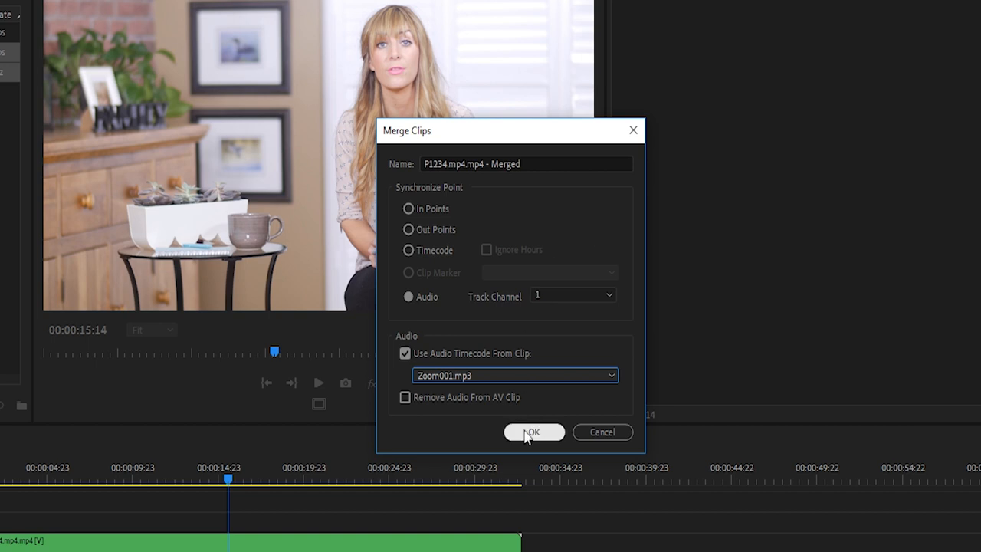
- Confirm the merge, creating the 'P1234.mp4 - Merged' clip in the project
click(533, 433)
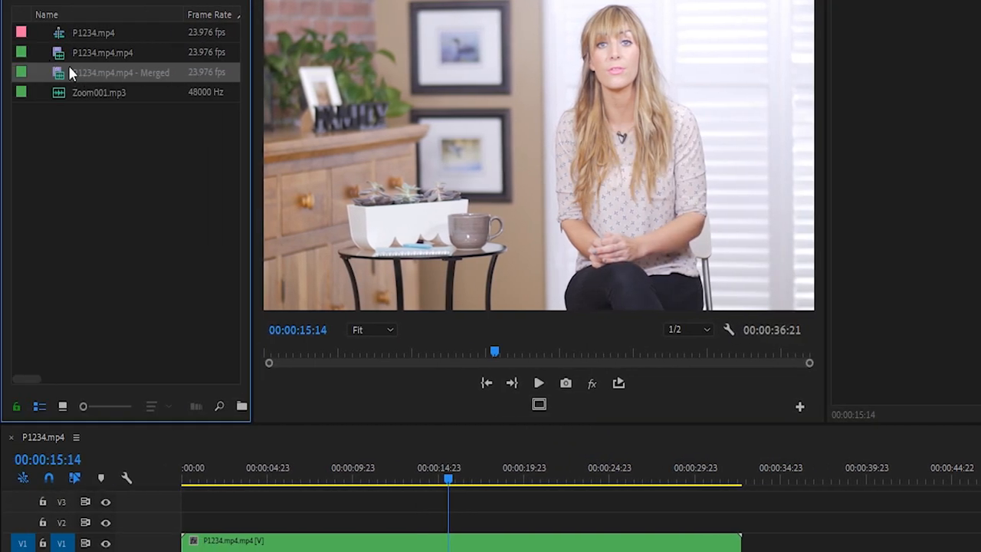
mouse_move(172, 84)
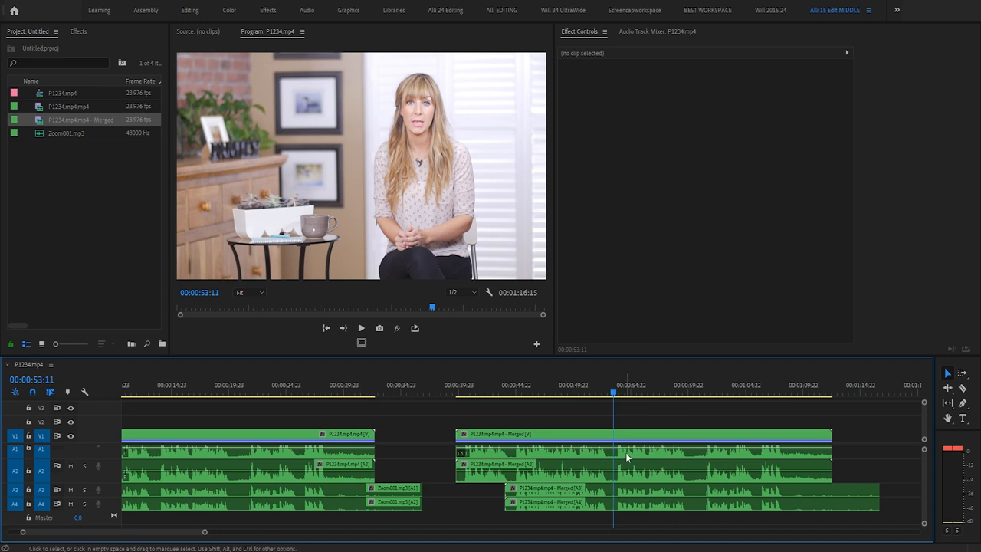
mouse_move(607, 503)
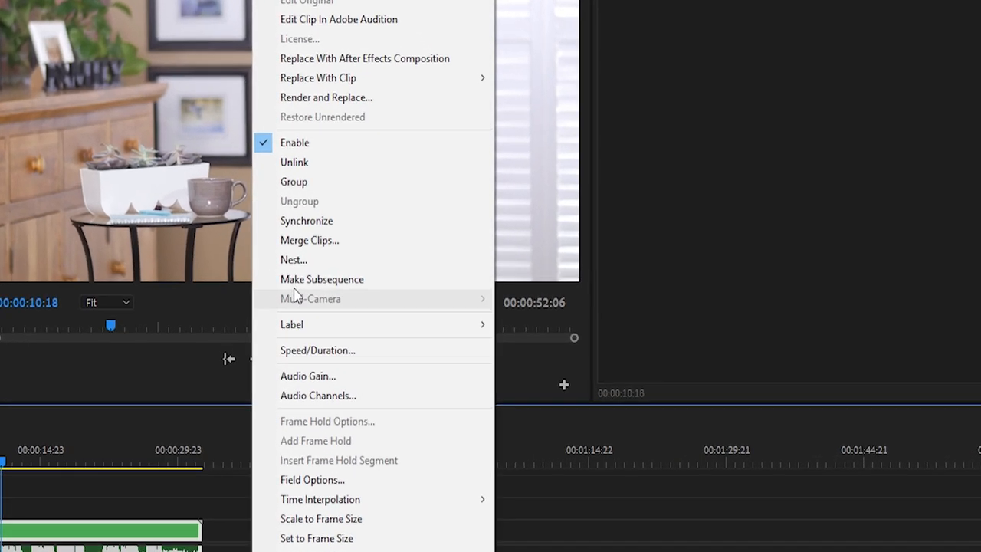
- Synchronize the camera clip and Zoom001.mp3 on the timeline by matching their audio
click(306, 221)
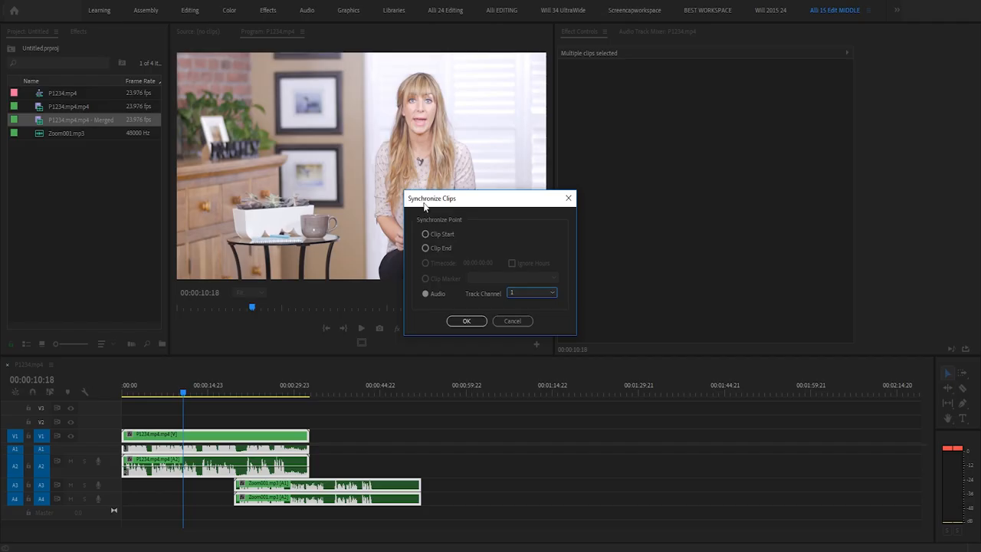
click(466, 320)
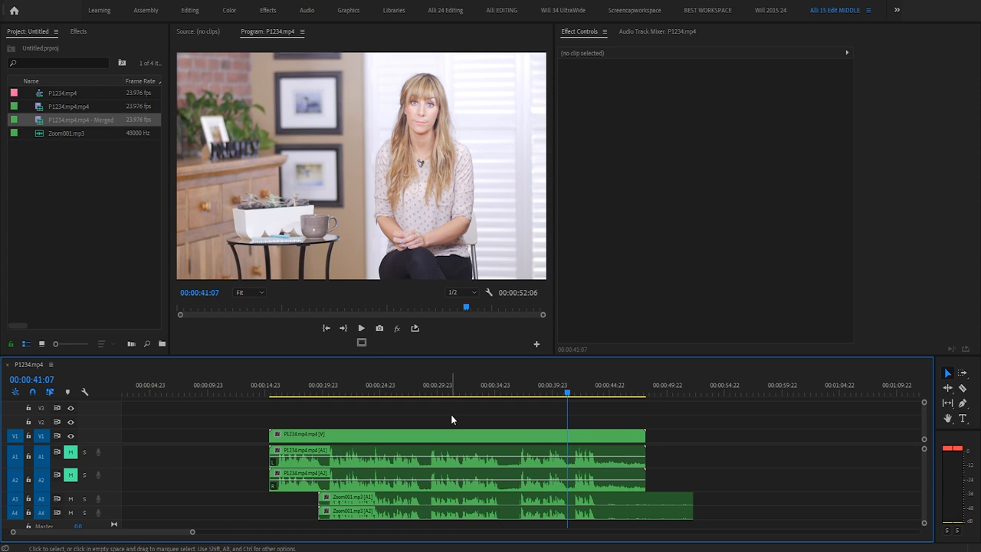
mouse_move(448, 483)
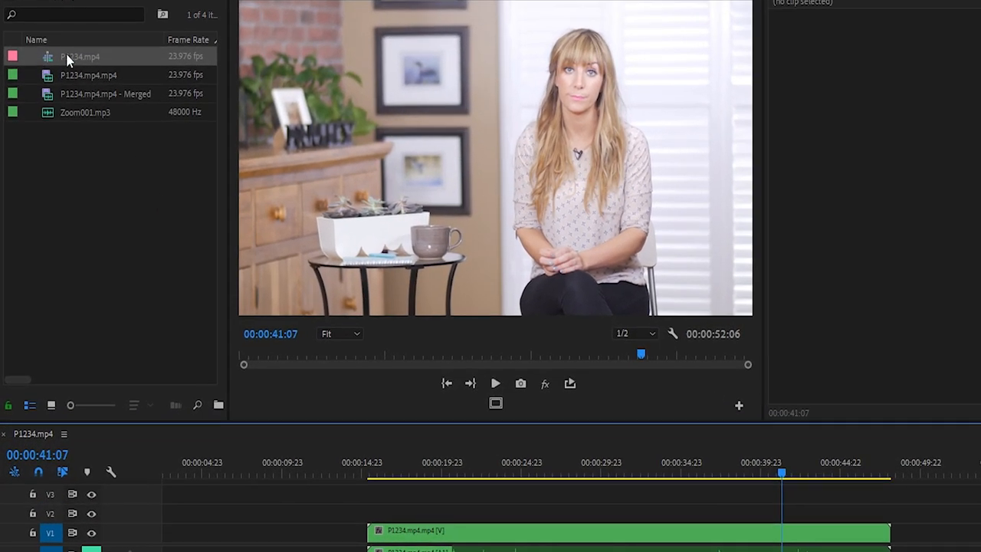
mouse_move(47, 79)
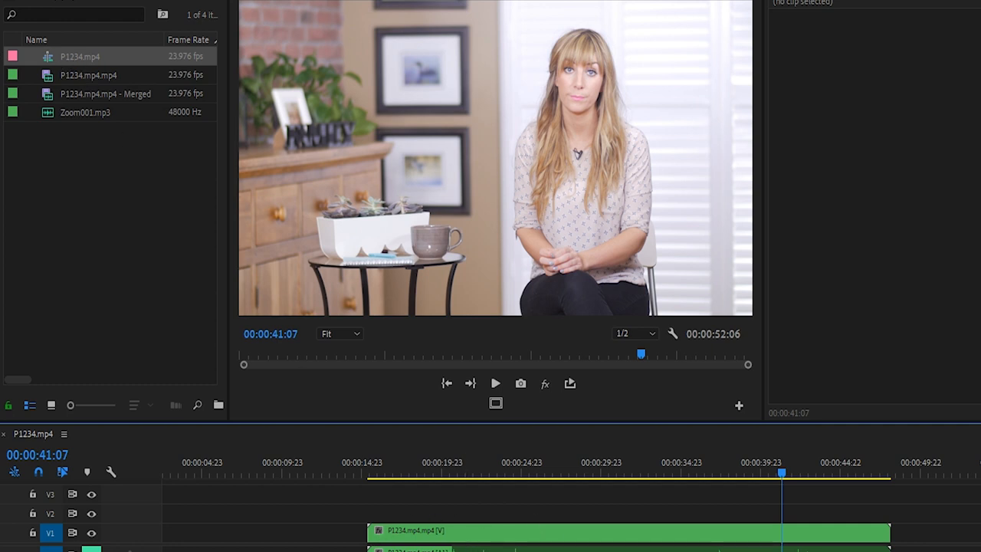
mouse_move(76, 70)
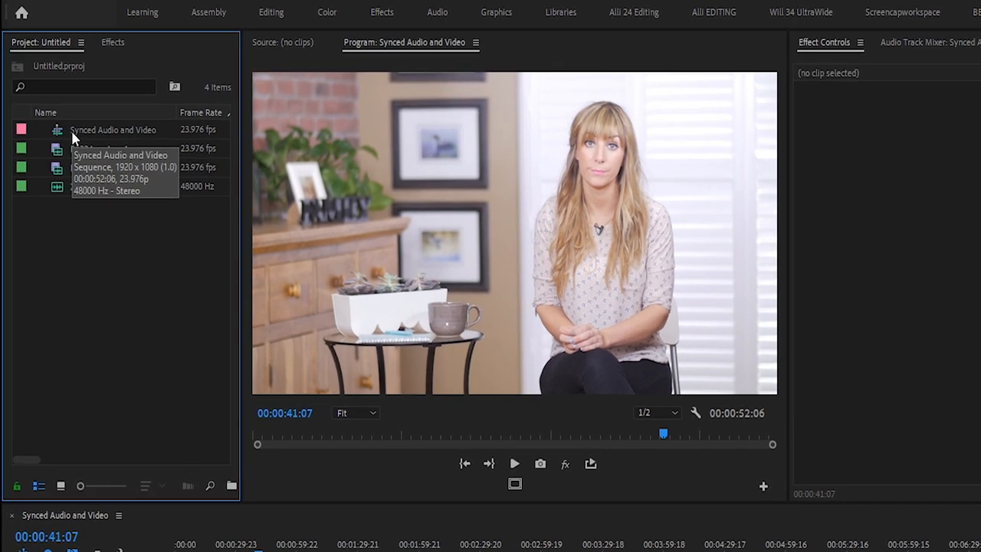
- Duplicate the Synced Audio and Video sequence as a backup copy in the project
right_click(113, 129)
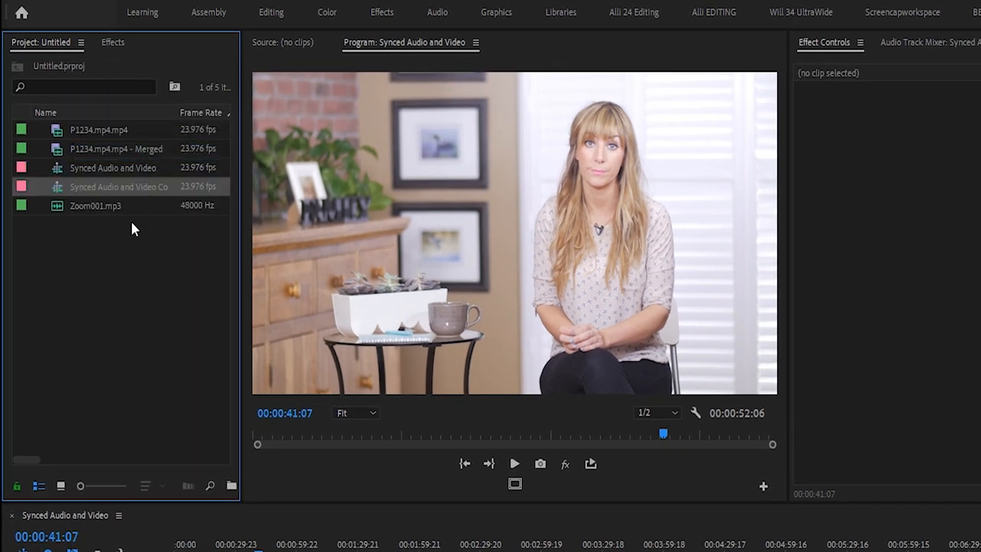
double_click(118, 187)
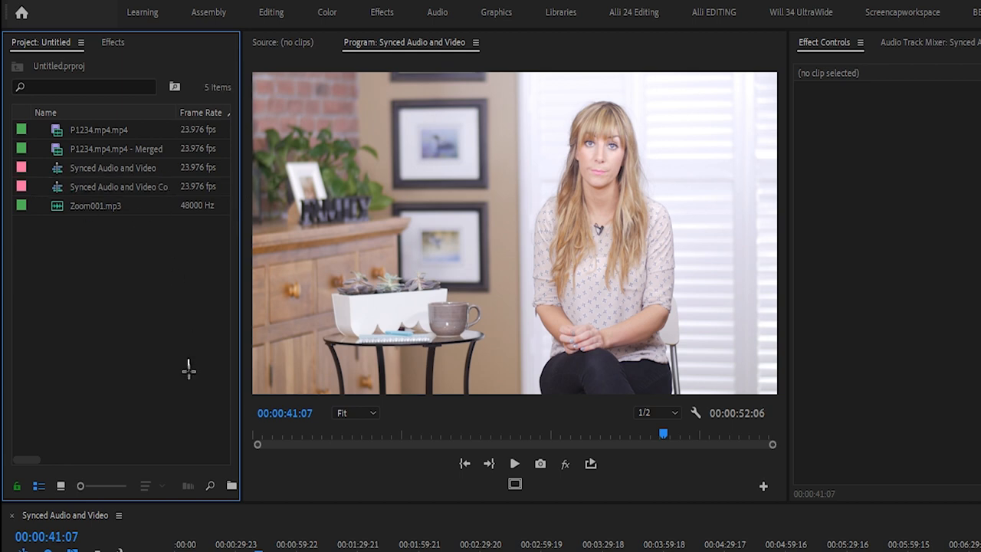
mouse_move(187, 374)
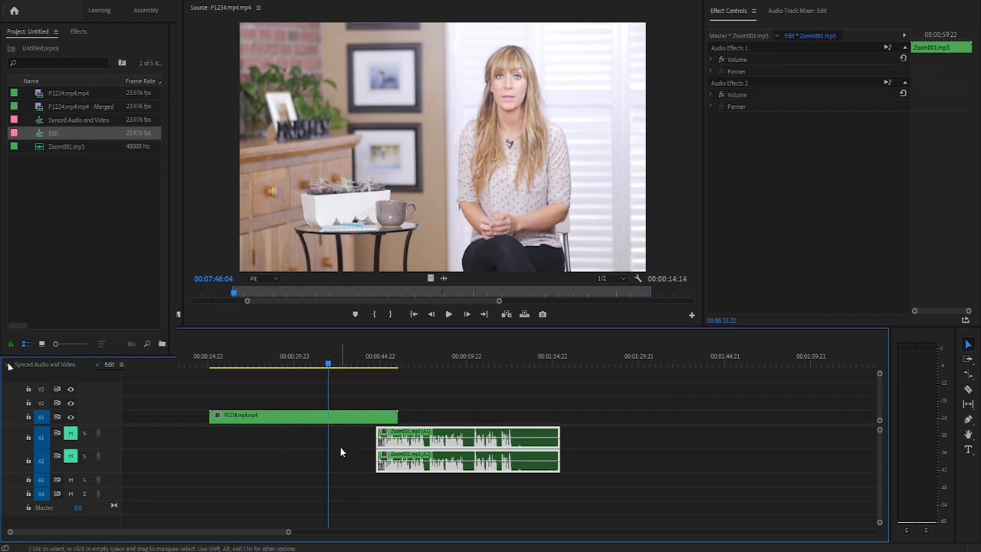
mouse_move(268, 423)
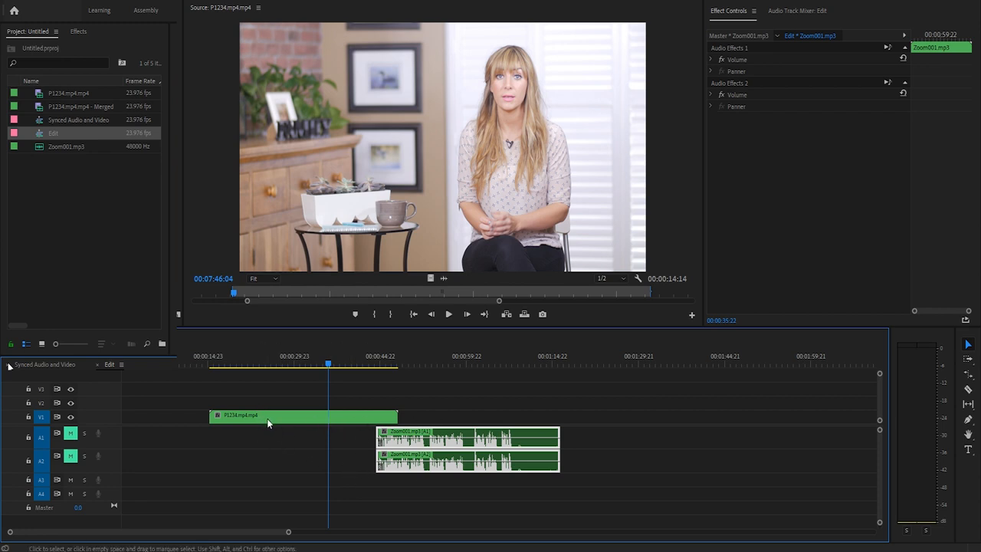
mouse_move(369, 389)
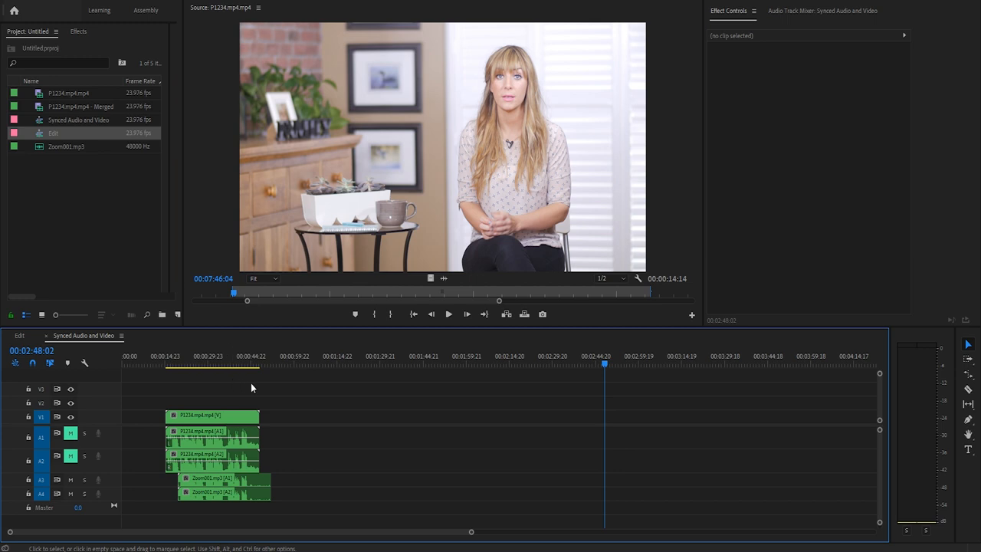
- Paste the additional P1234.mp4 and Zoom001.mp3 clips further along the Synced Audio and Video timeline
click(395, 365)
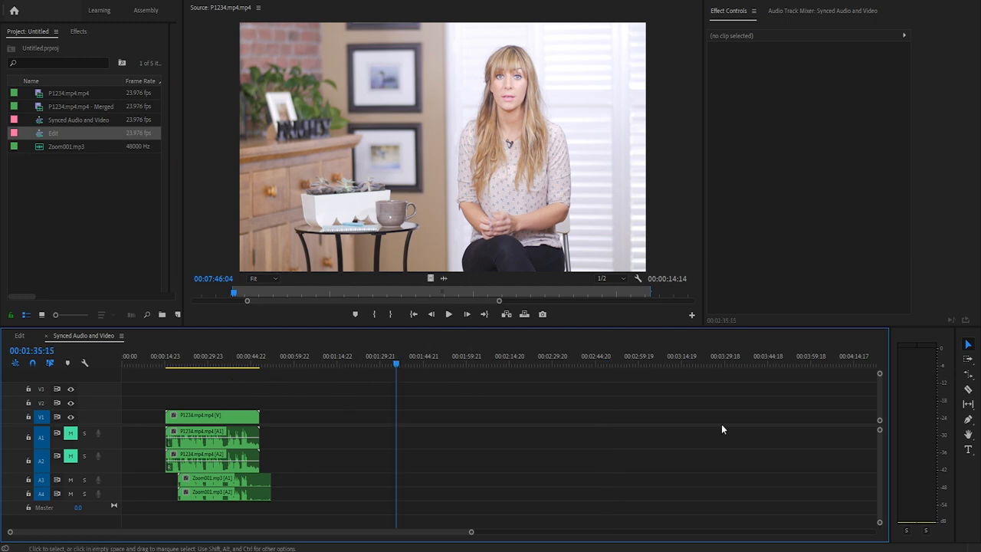
mouse_move(289, 337)
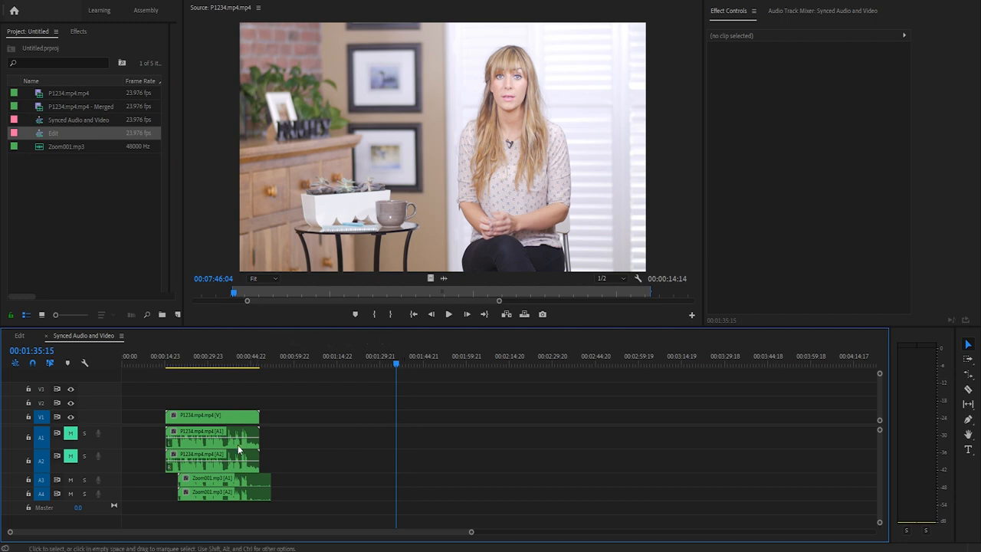
mouse_move(335, 435)
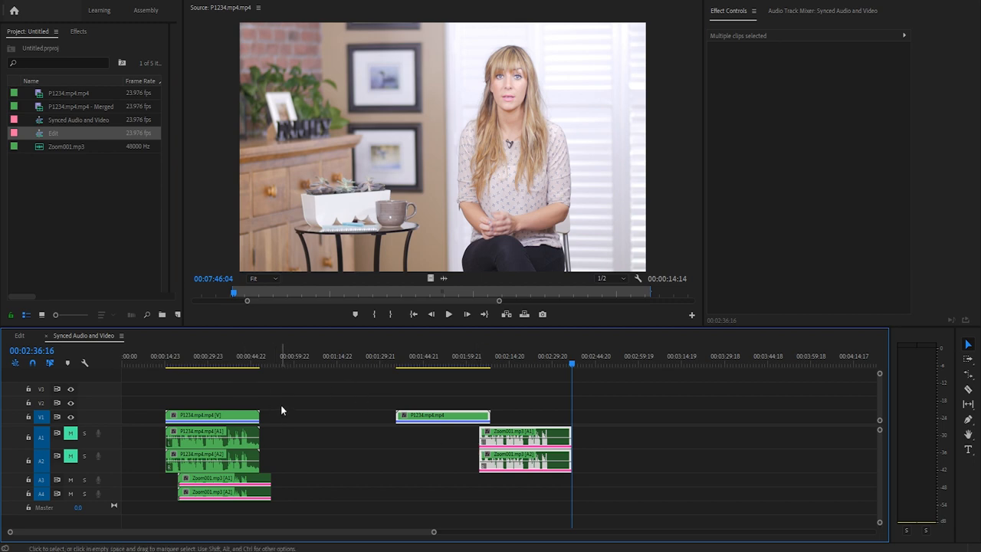
mouse_move(413, 426)
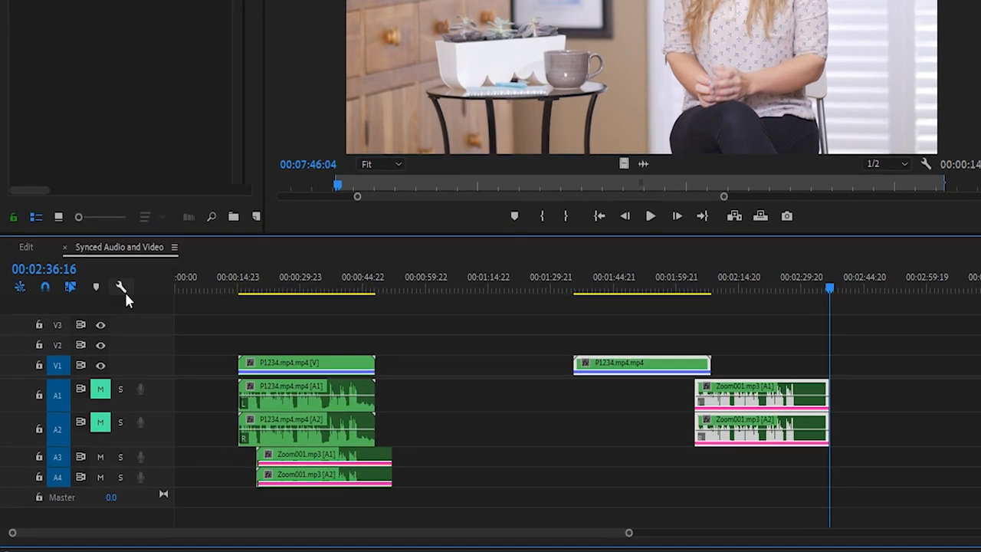
mouse_move(122, 284)
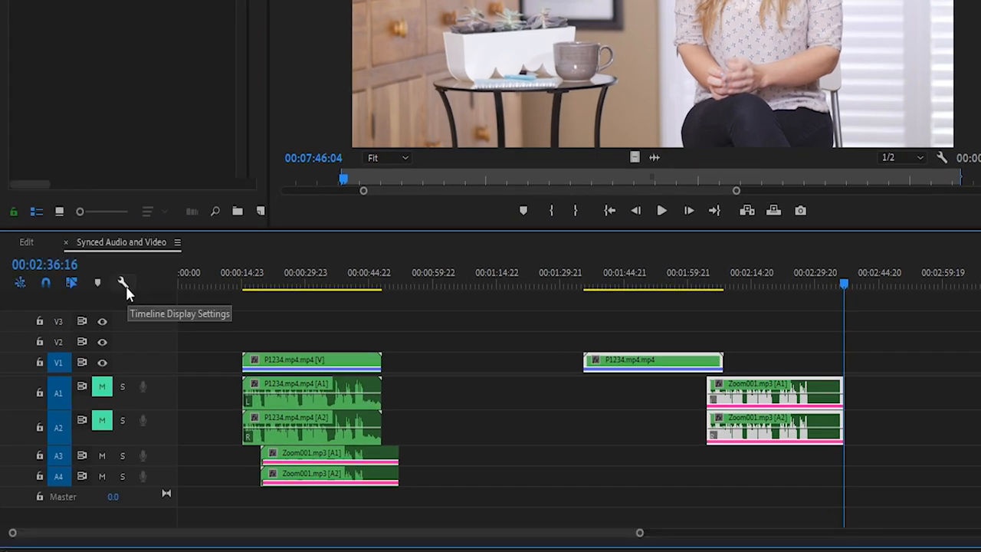
- Adjust the timeline display options while organizing items into the Demonstration bin
click(122, 282)
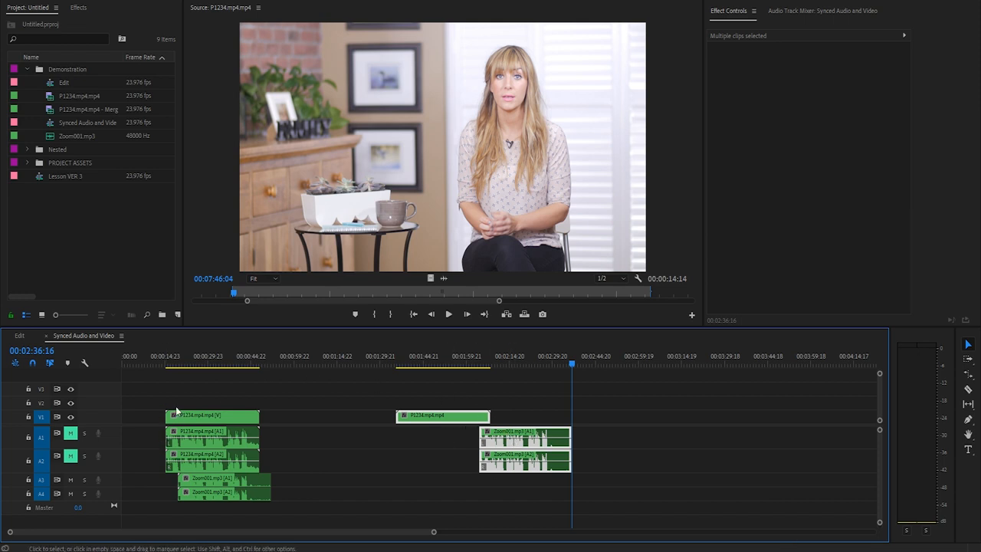
mouse_move(408, 425)
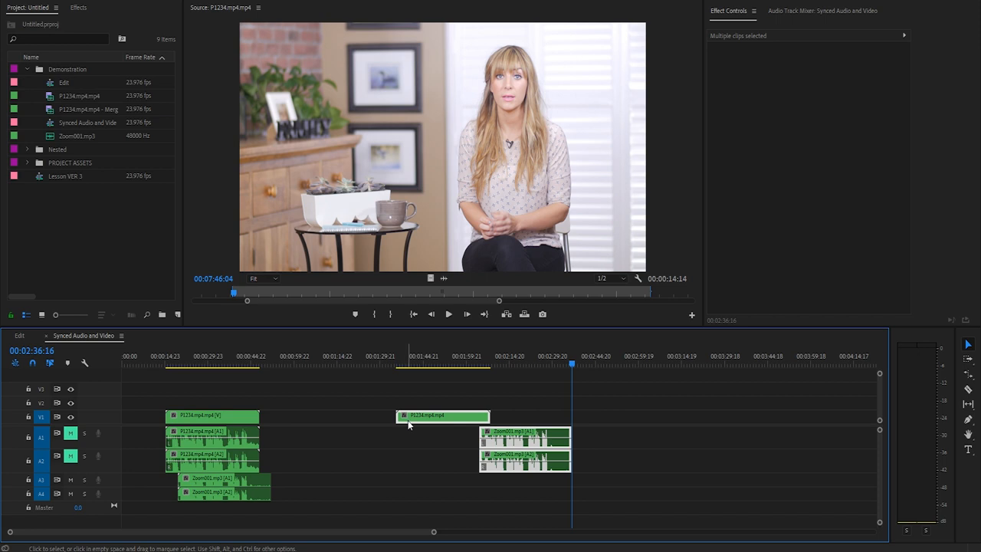
mouse_move(86, 363)
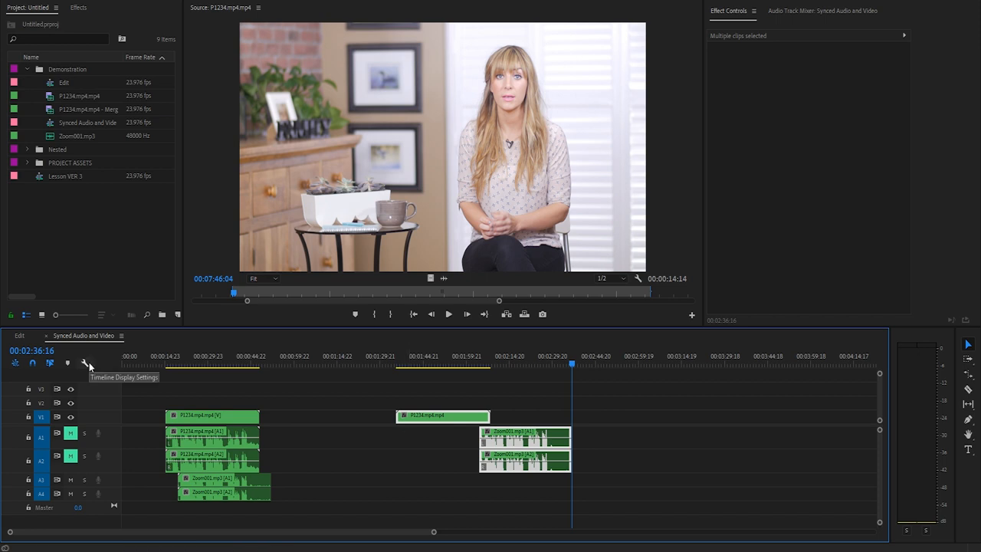
click(86, 363)
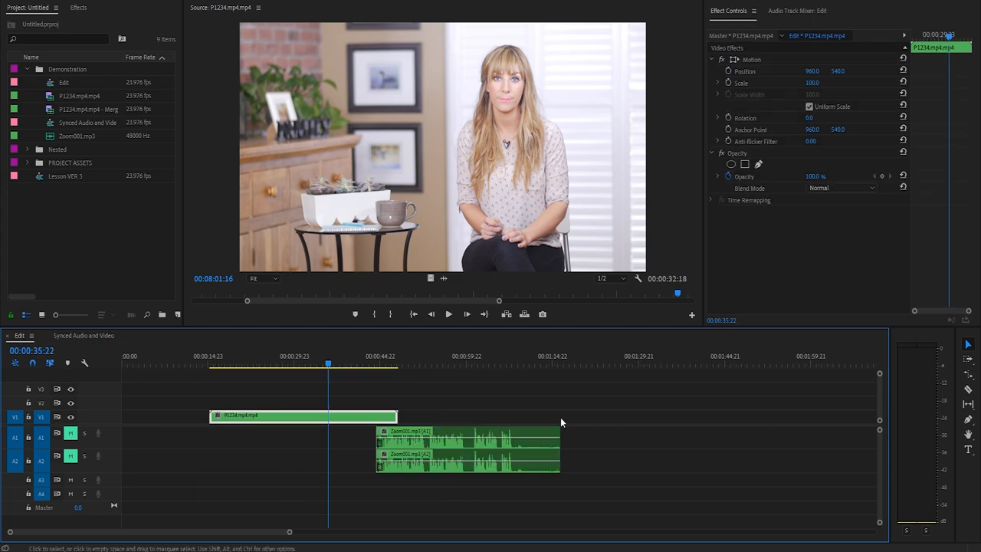
- Replace the old clips in the Edit sequence with the synced P1234.mp4 and Zoom001.mp3 clip
click(627, 363)
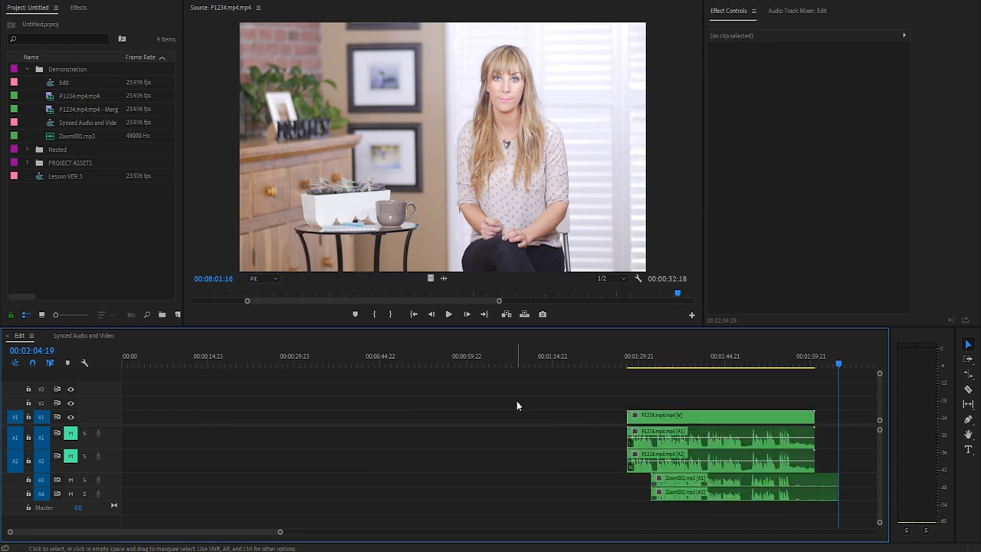
click(721, 415)
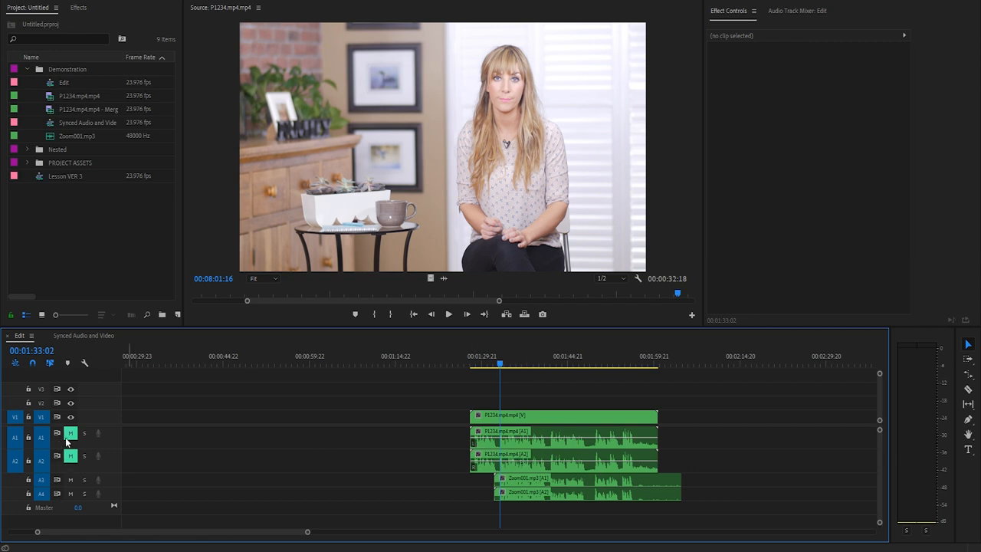
mouse_move(45, 467)
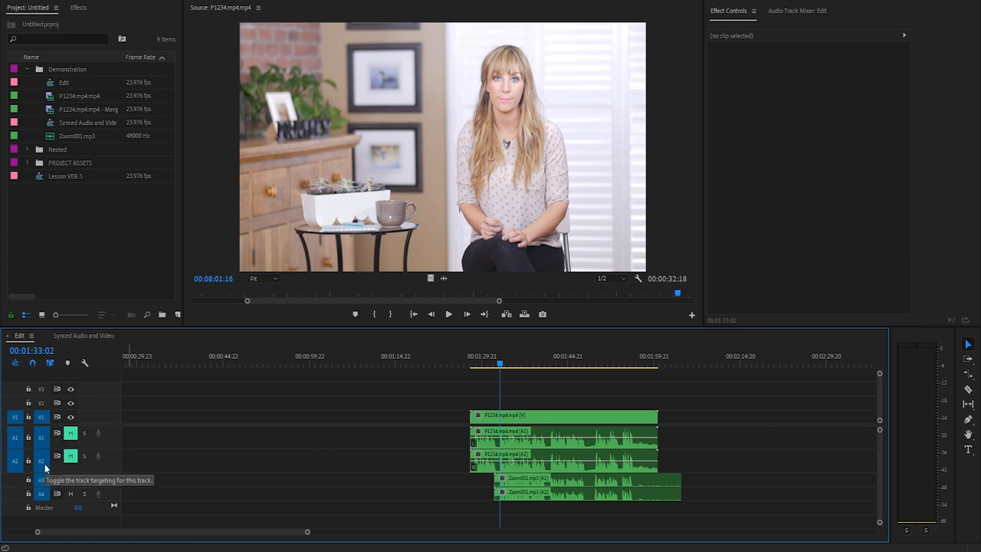